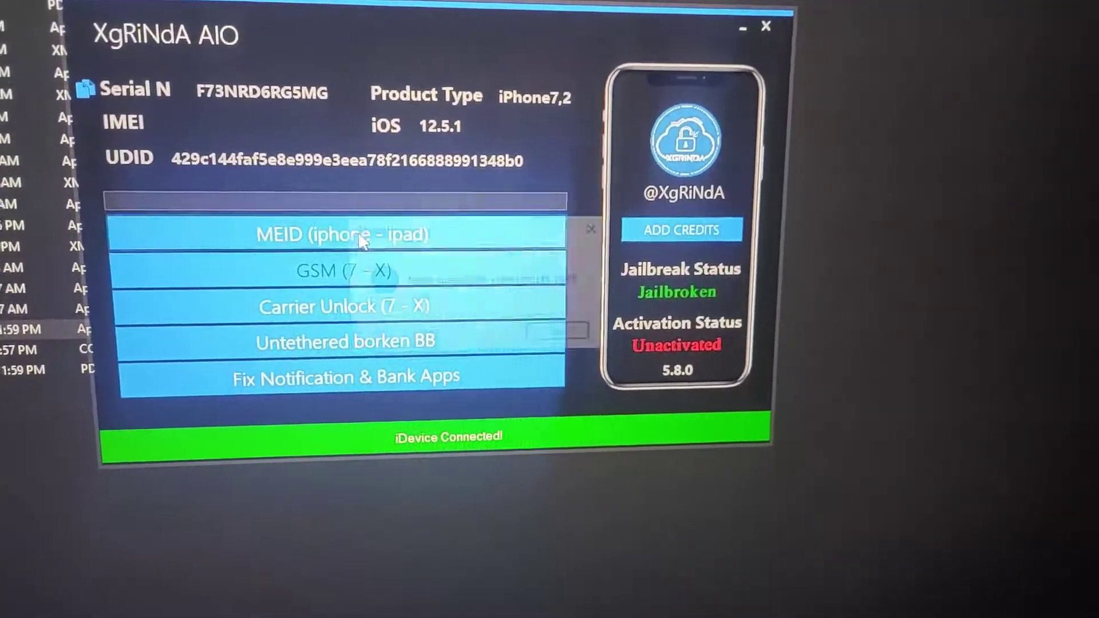
- Run the MEID (iphone - ipad) bypass on the jailbroken iPhone running iOS 12.5.1
left_click(343, 235)
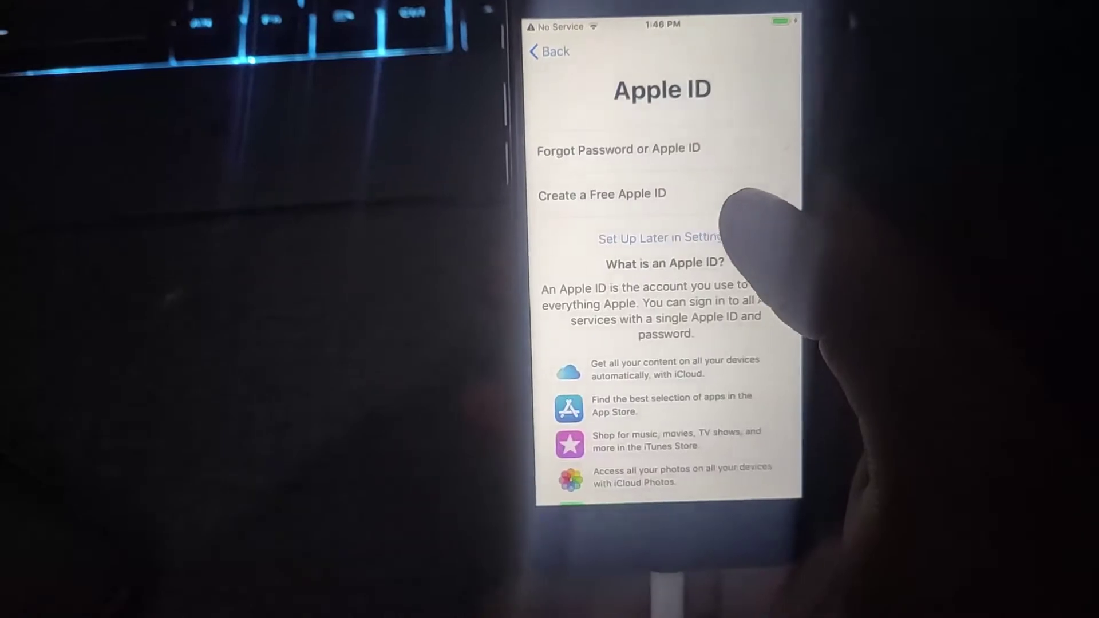
- Choose 'Set Up Later in Settings' to skip Apple ID sign-in
left_click(657, 238)
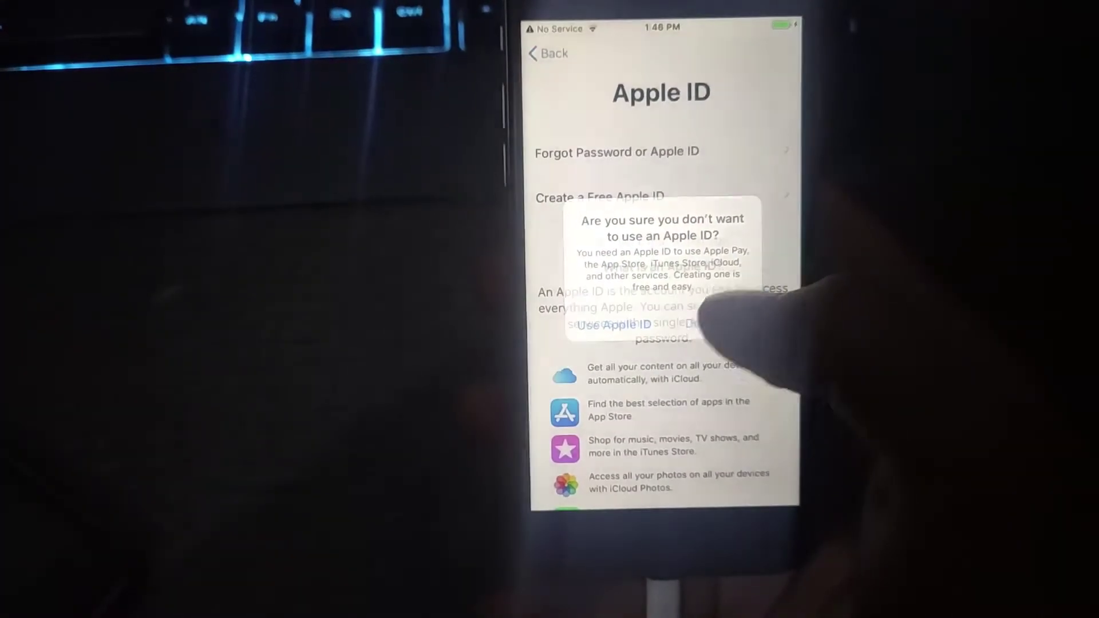